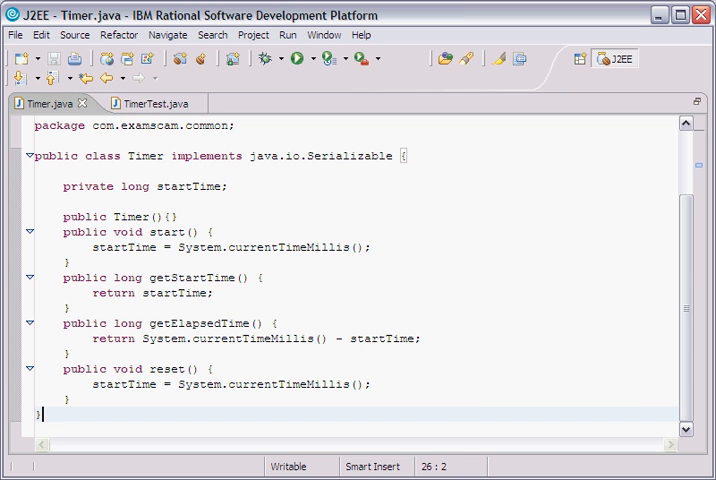
mouse_move(176, 150)
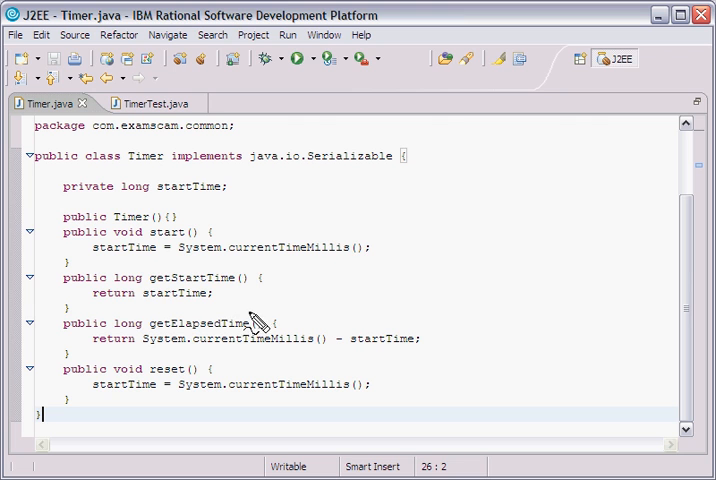
mouse_move(270, 324)
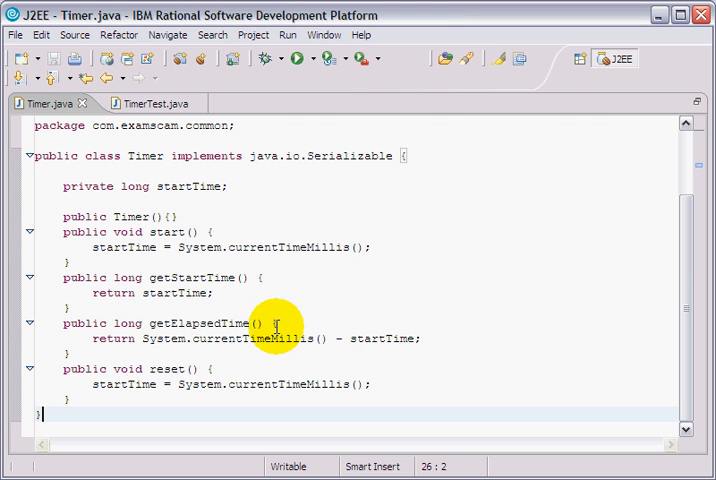
mouse_move(240, 300)
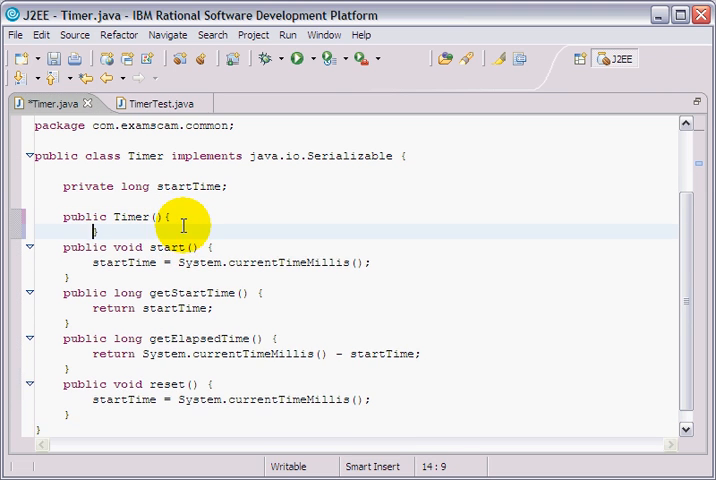
- Add this.start(); inside the empty Timer() constructor so timing begins on creation
text(this)
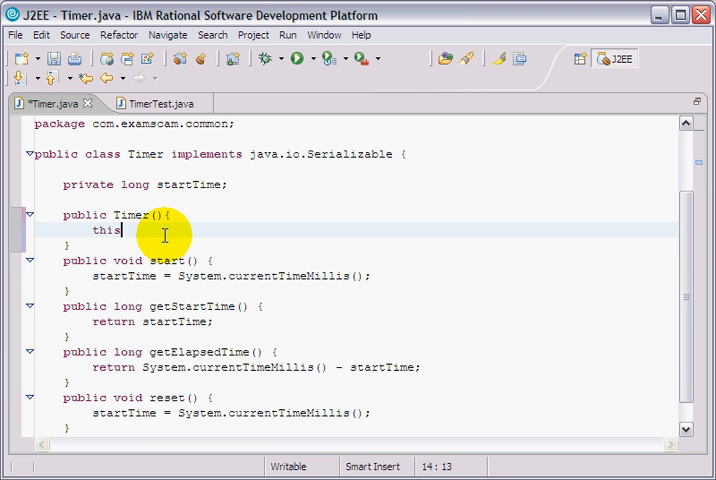
text(start();)
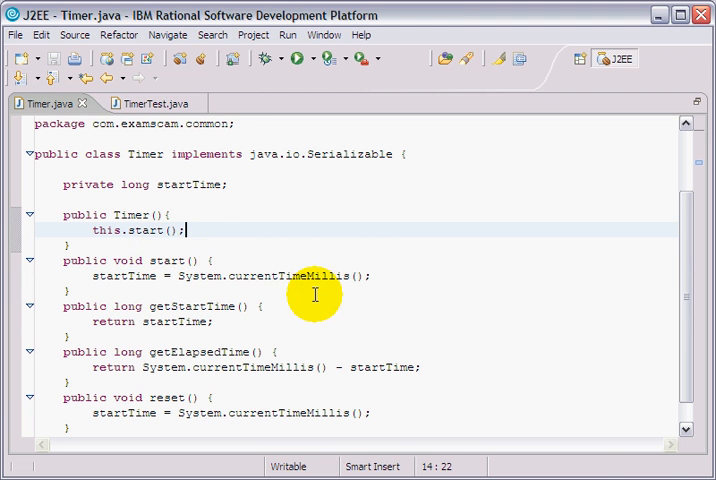
mouse_move(188, 148)
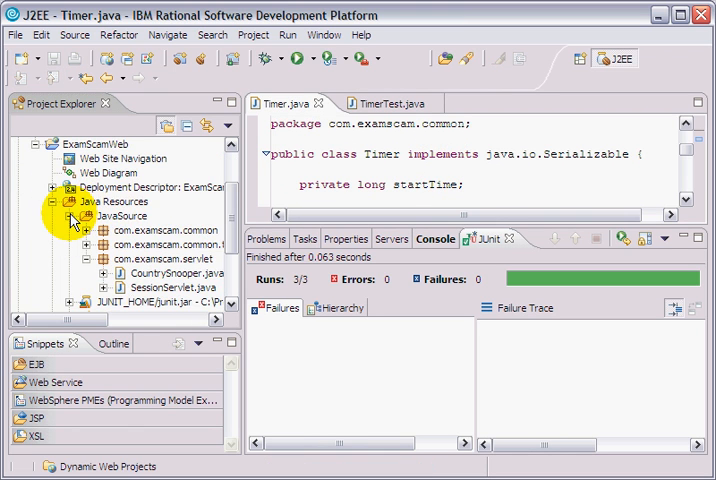
- Create a new JSP file named timertester.jsp under ExamScamWeb's WebContent folder
click(64, 216)
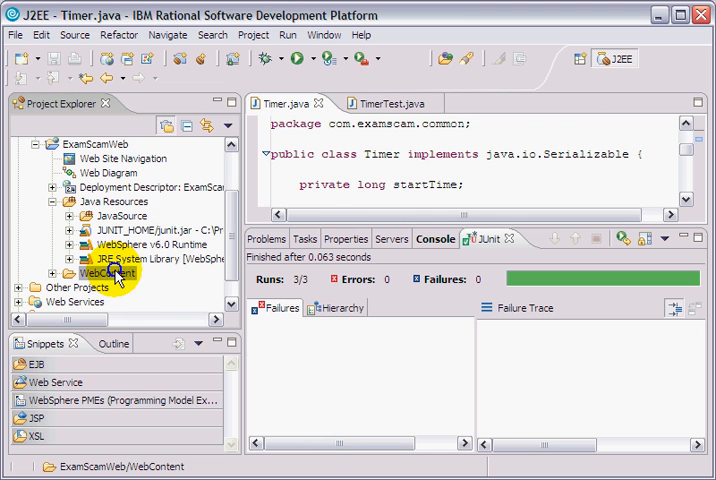
right_click(108, 272)
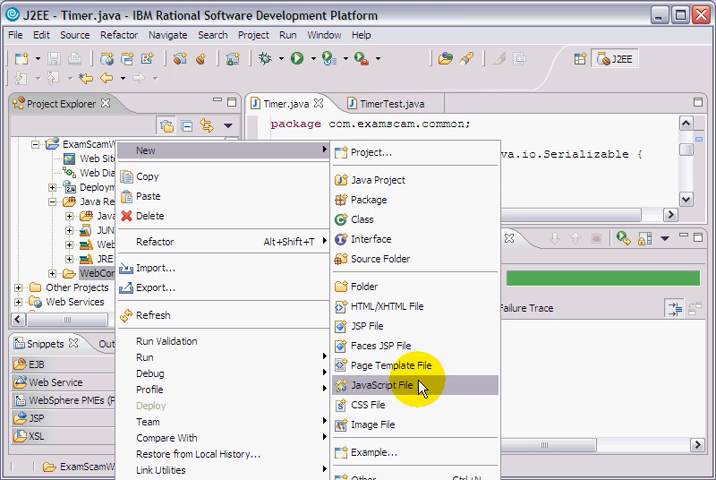
click(380, 384)
text(timer)
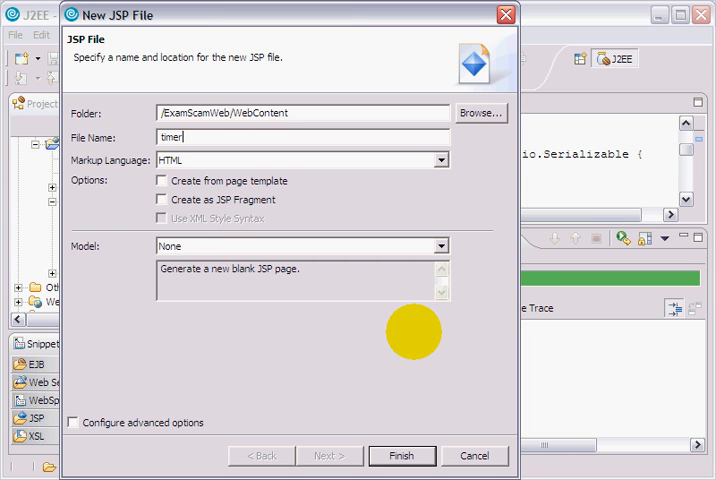
text(tester.js)
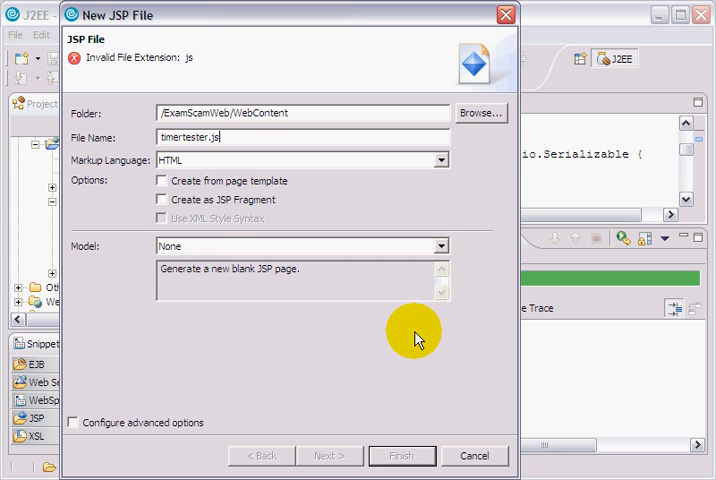
click(400, 456)
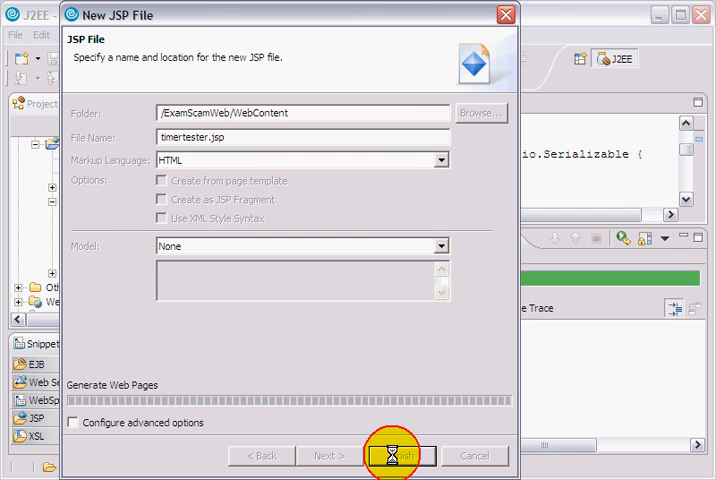
click(394, 456)
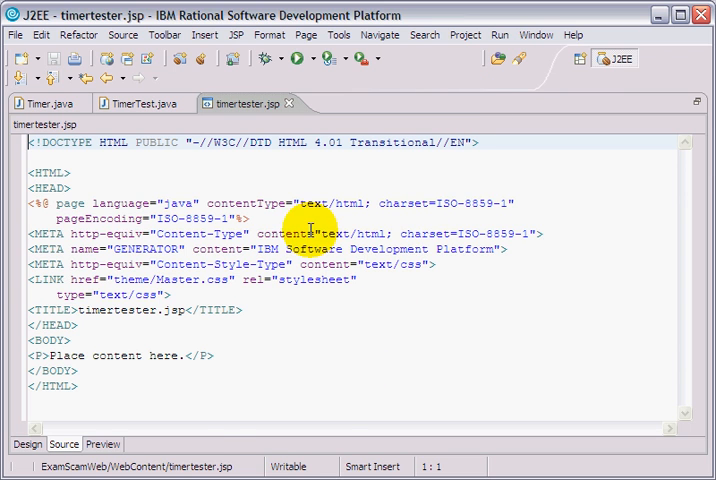
- Replace the placeholder with 'Here is the output of our timer:' plus Elapsed Time: and Start Time: labels
click(104, 444)
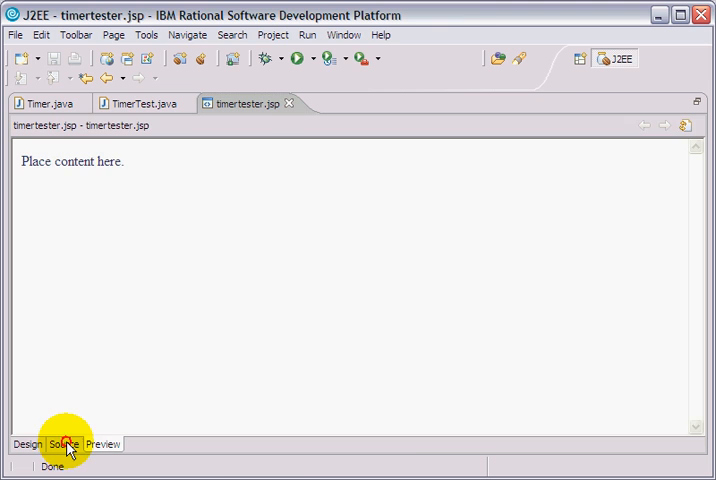
click(64, 444)
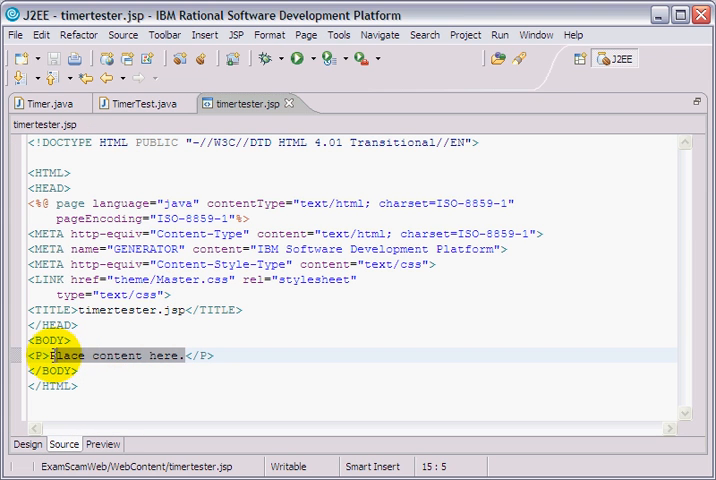
text(Here is the output of yo</P>)
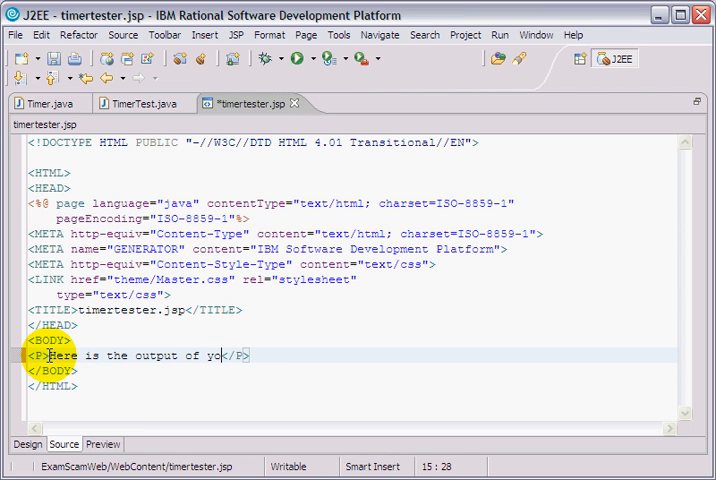
text(ur timer:)
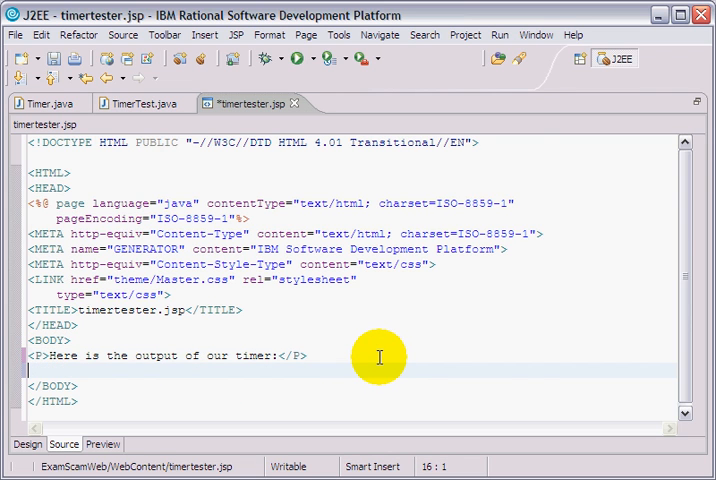
text(El)
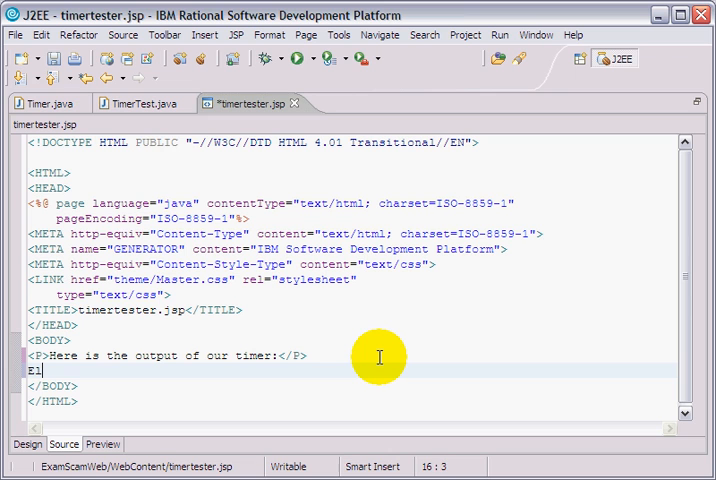
text(lapsed Time:)
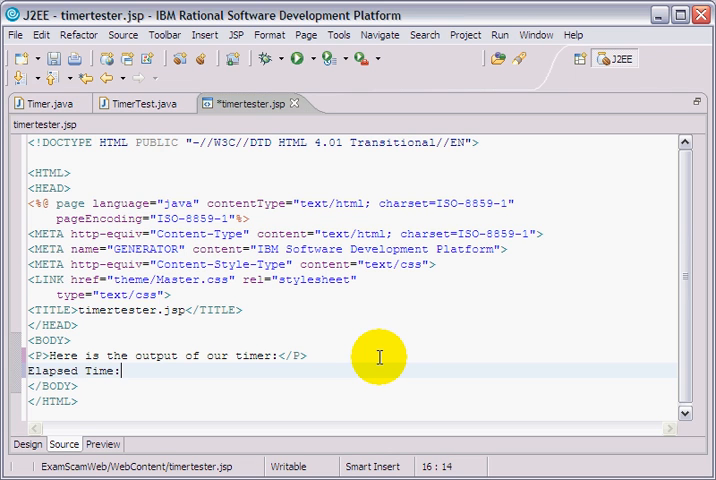
text(Start Time:)
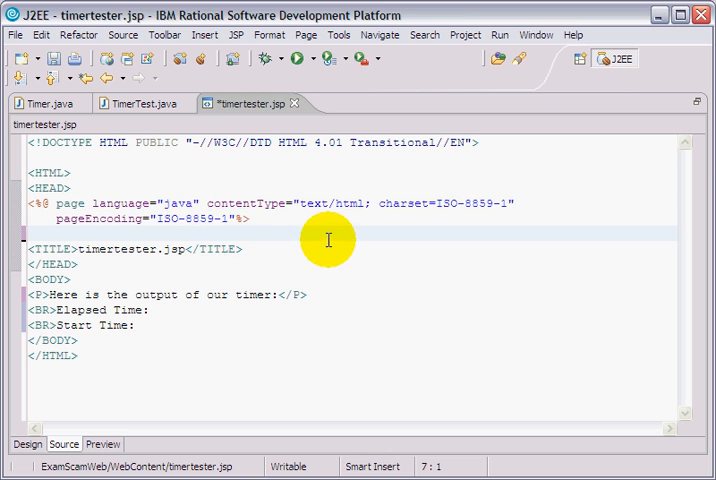
- Save the cleaned-up timertester.jsp and preview the rendered page
key(ctrl+s)
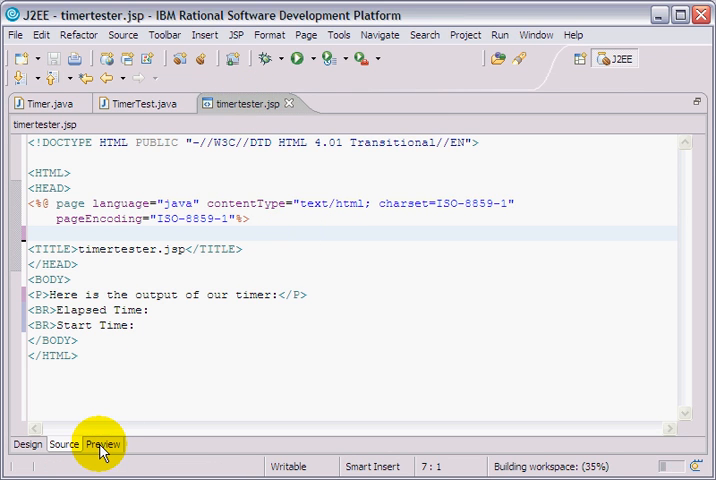
click(102, 444)
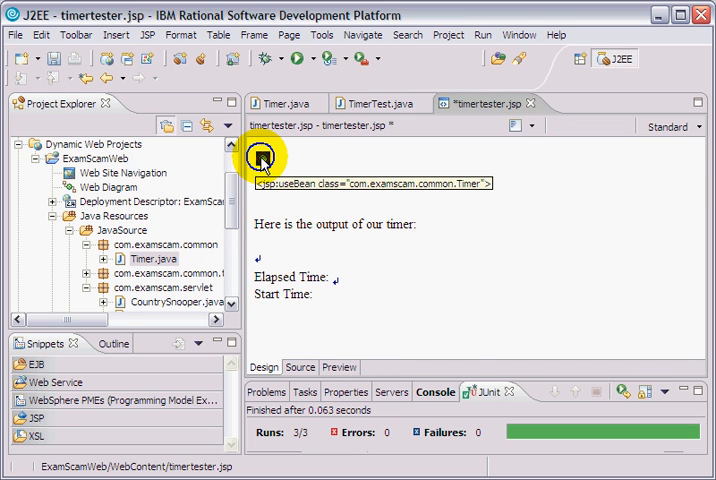
- In the useBean tag's properties, set id to 'timer' and scope to session
right_click(258, 164)
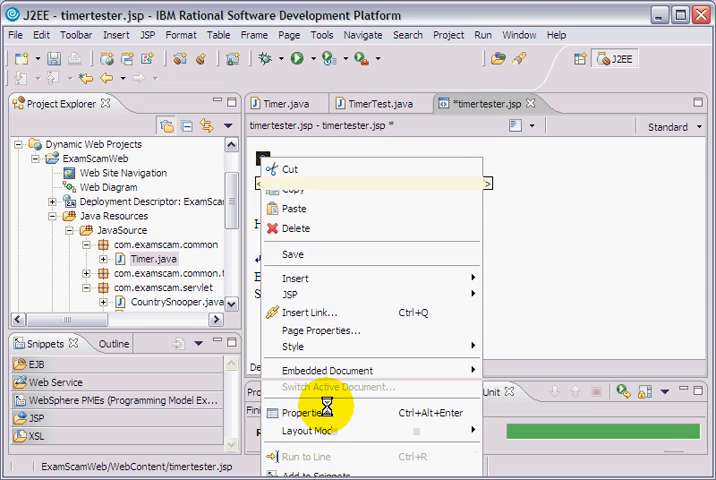
click(304, 412)
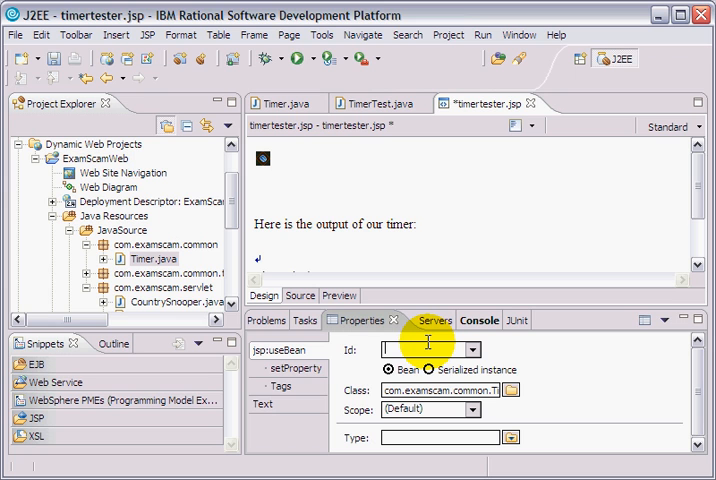
text(1)
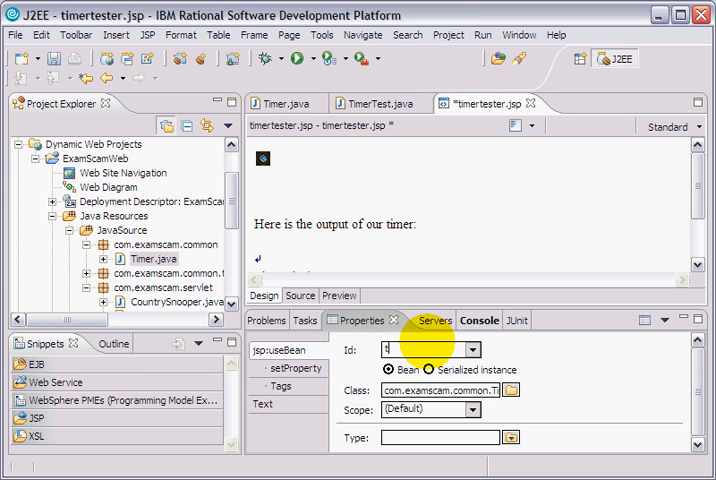
text(imer)
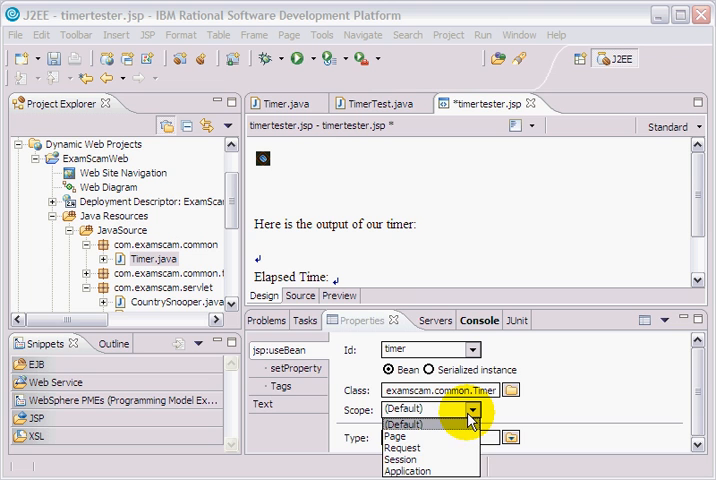
mouse_move(420, 448)
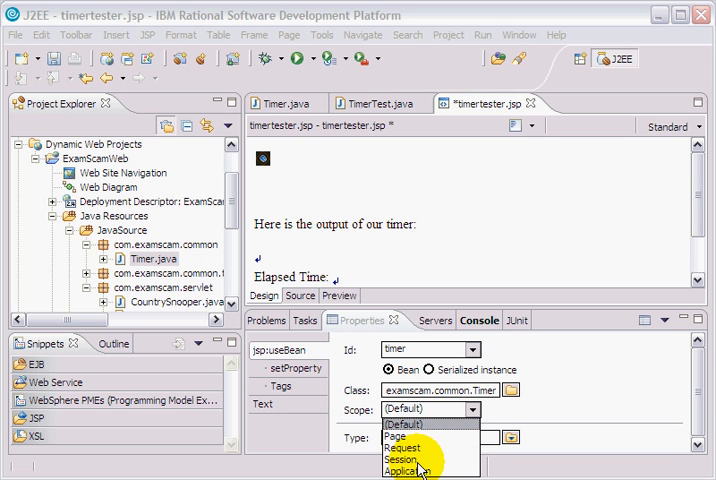
click(400, 456)
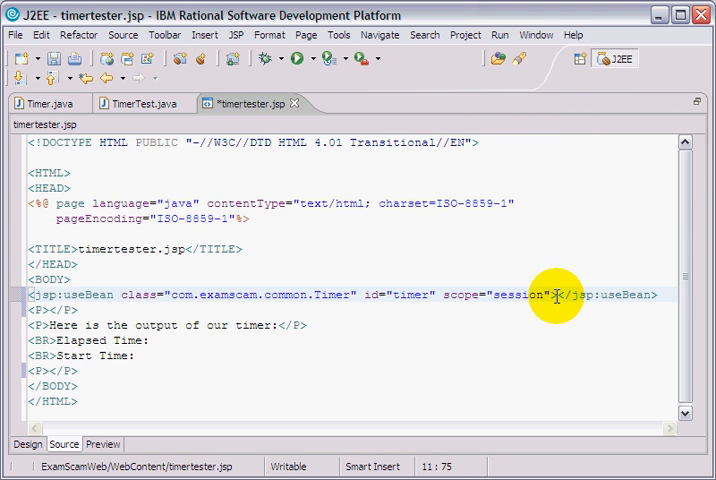
- Return timertester.jsp to the Design view showing the bean icon and time labels
click(28, 296)
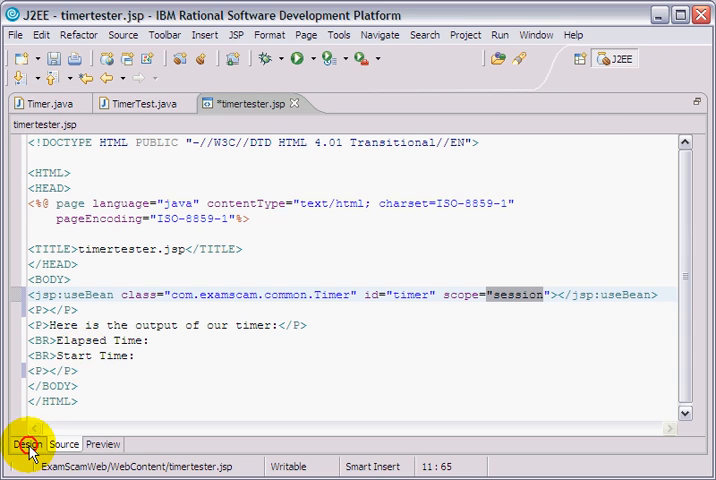
click(28, 444)
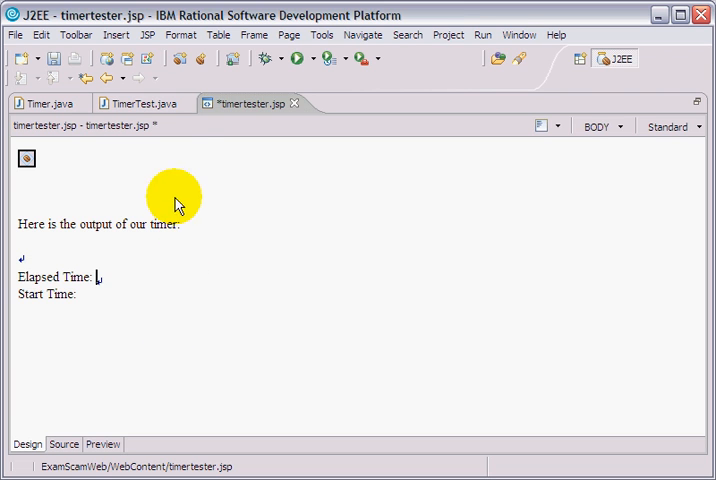
- Insert a jsp:getProperty for timer's elapsedTime right after the Elapsed Time: label
click(116, 36)
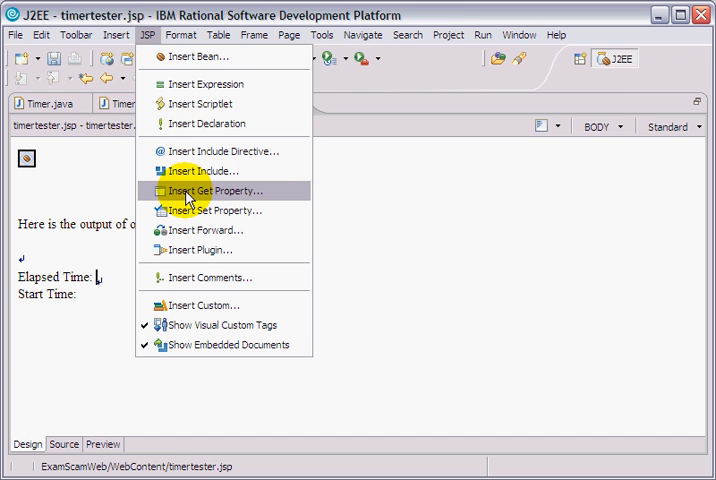
click(220, 190)
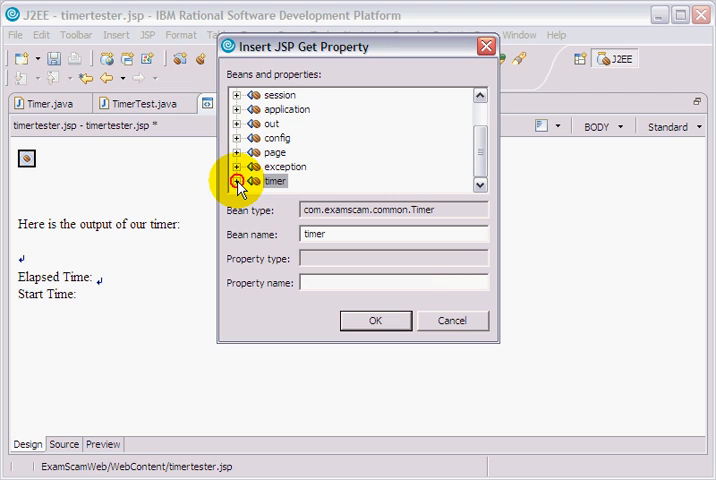
click(236, 180)
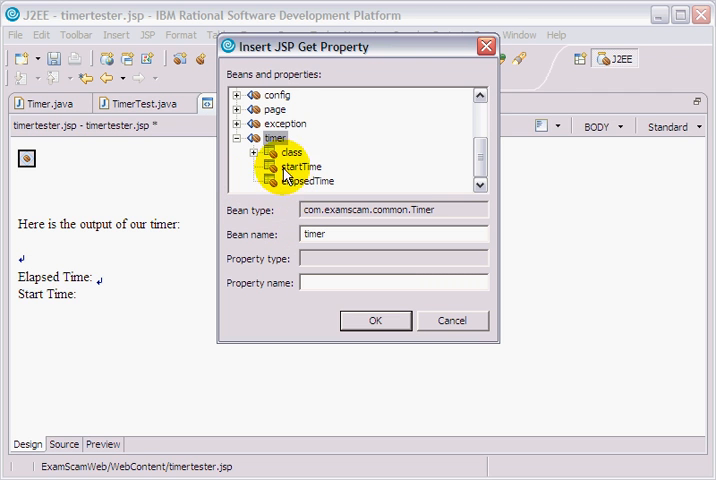
click(312, 180)
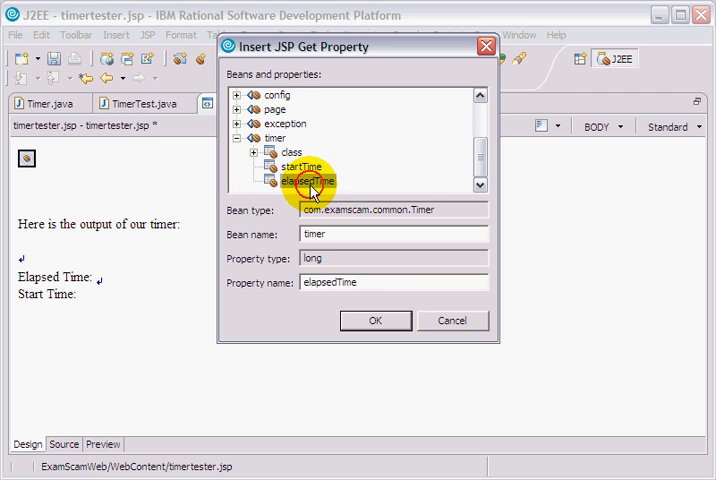
click(376, 320)
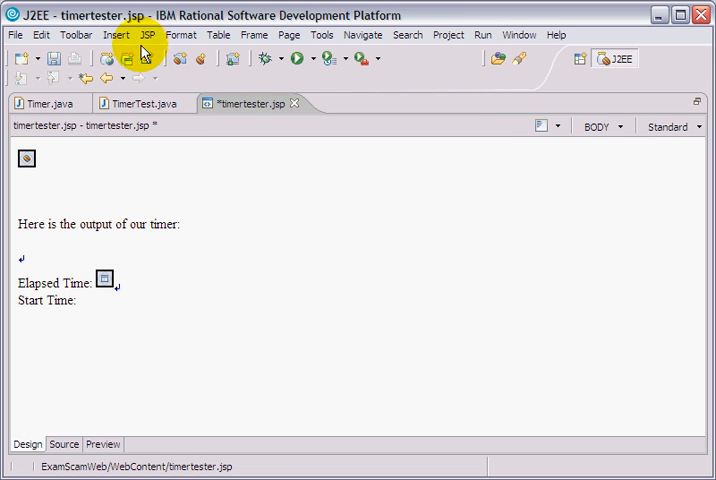
- Insert a jsp:getProperty for timer's startTime right after the Start Time: label
click(148, 36)
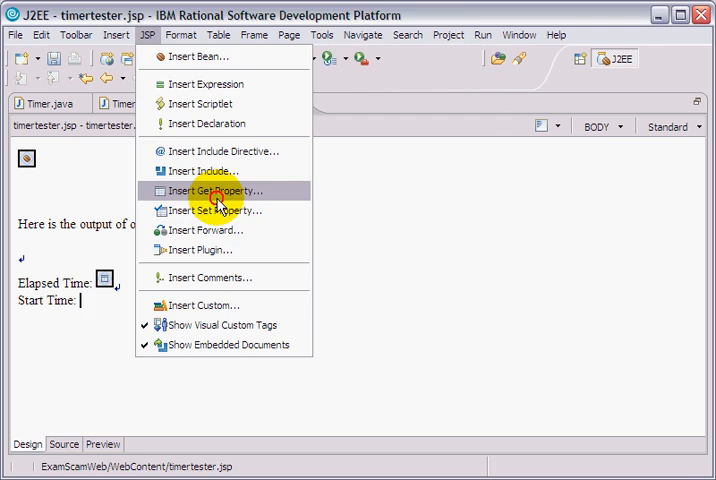
click(216, 190)
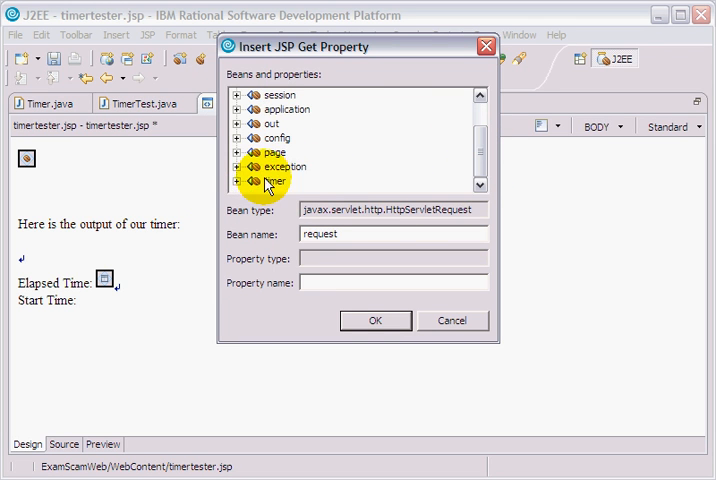
click(238, 180)
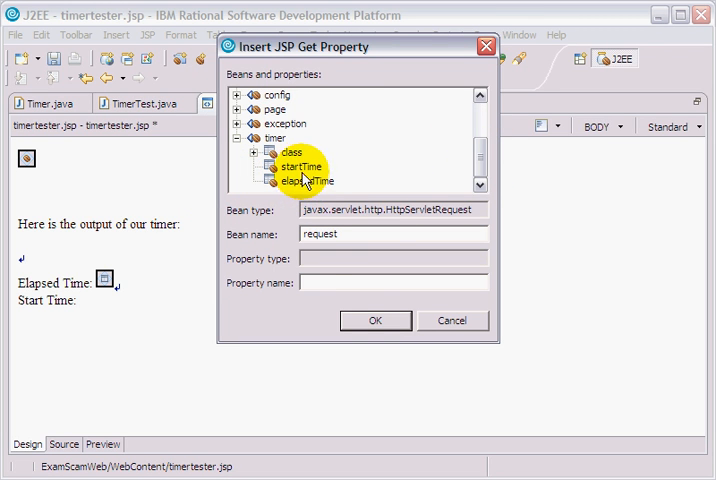
click(376, 320)
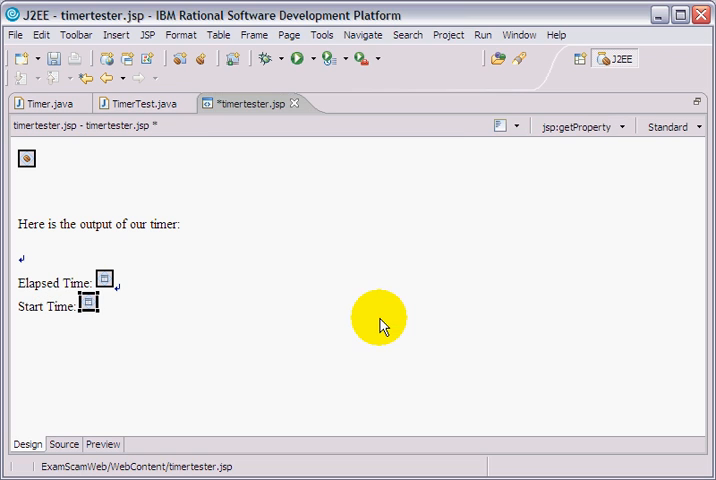
mouse_move(278, 138)
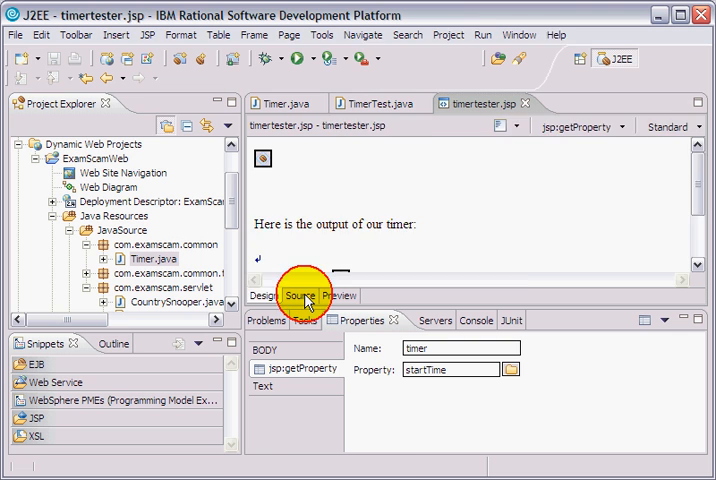
- Review the source showing the jsp:useBean tag and both jsp:getProperty tags
click(298, 296)
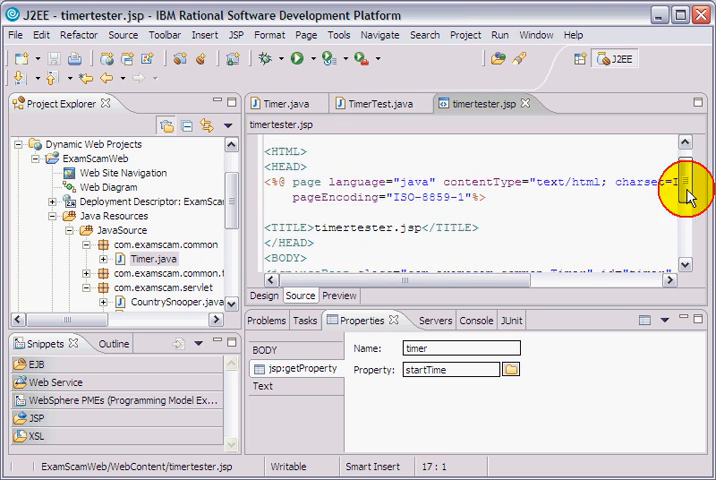
scroll(down, 3)
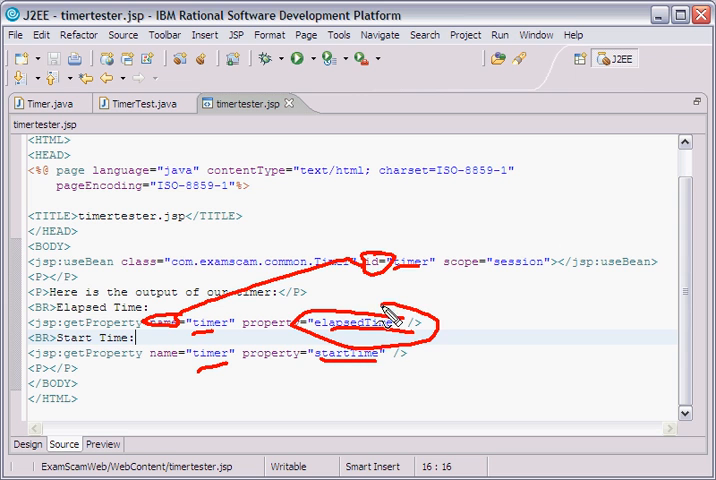
mouse_move(388, 324)
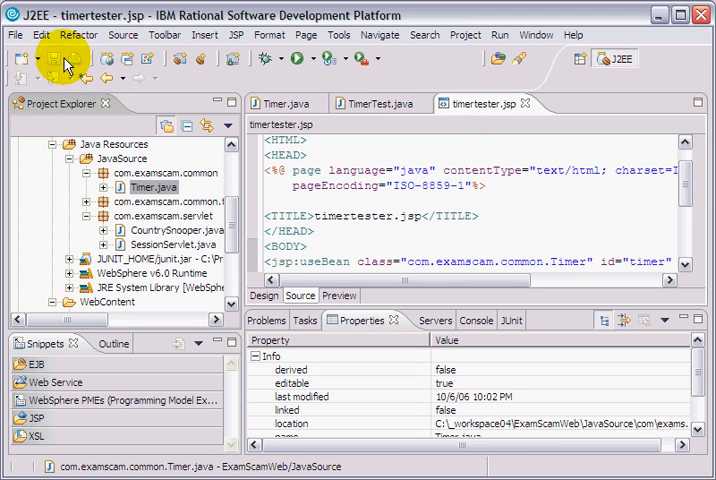
- Run timertester.jsp on the existing WebSphere Application Server v6.0 via Run on Server
click(14, 34)
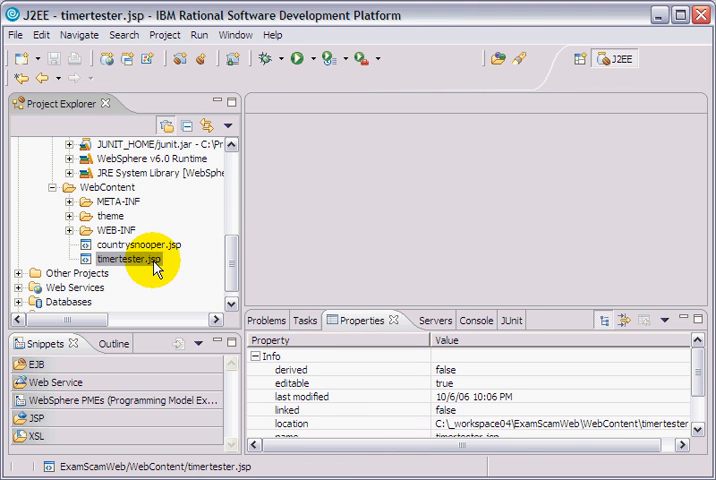
right_click(140, 258)
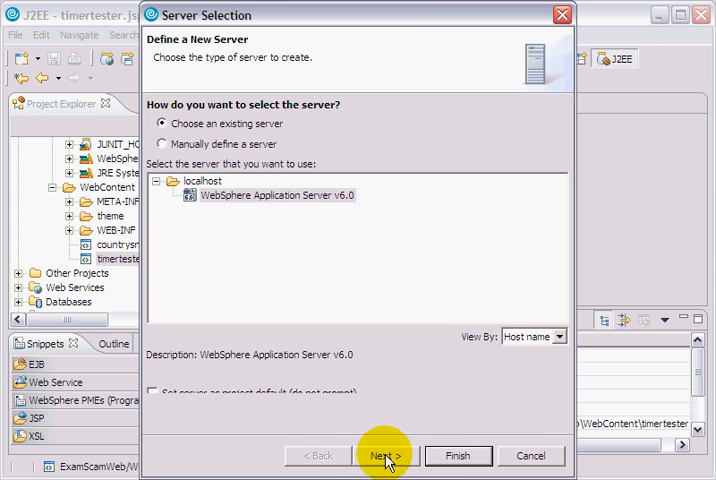
click(458, 456)
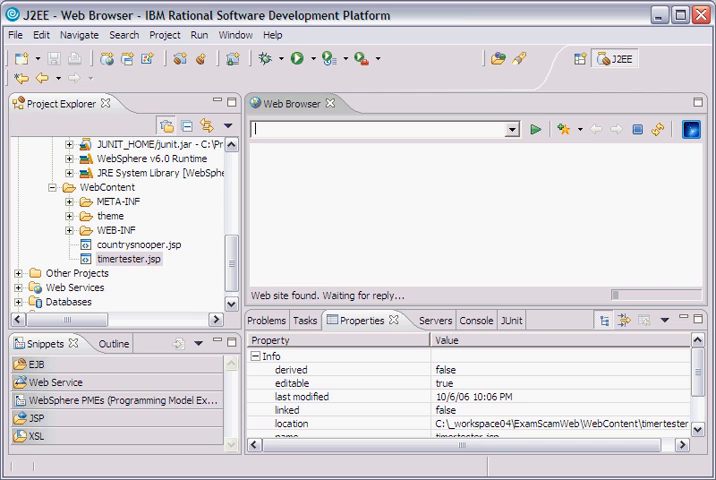
mouse_move(430, 318)
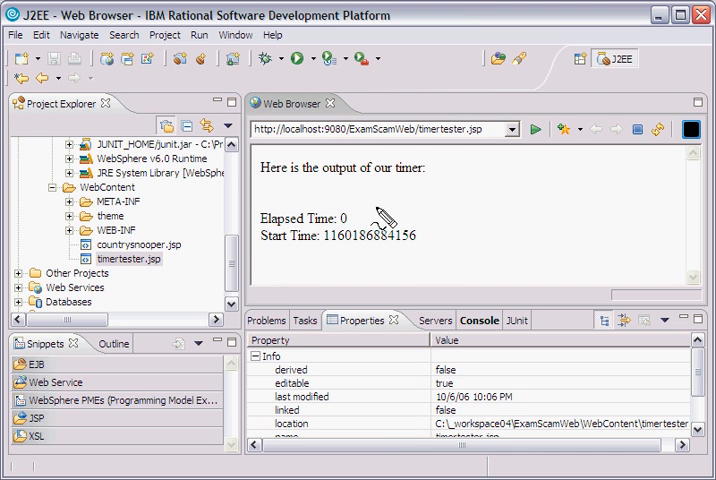
- Refresh timertester.jsp in the browser to show Elapsed Time 0 and the start time
click(636, 128)
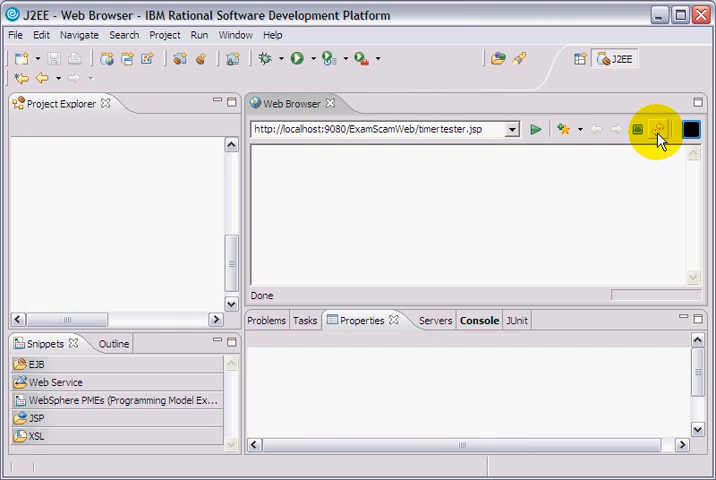
click(658, 130)
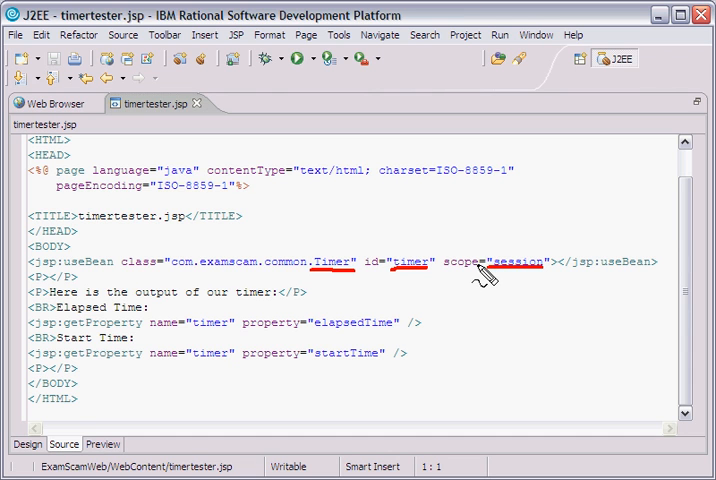
mouse_move(480, 280)
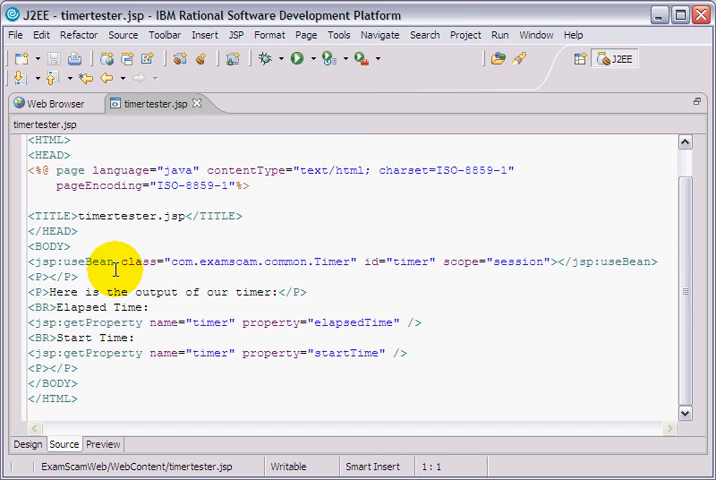
mouse_move(152, 90)
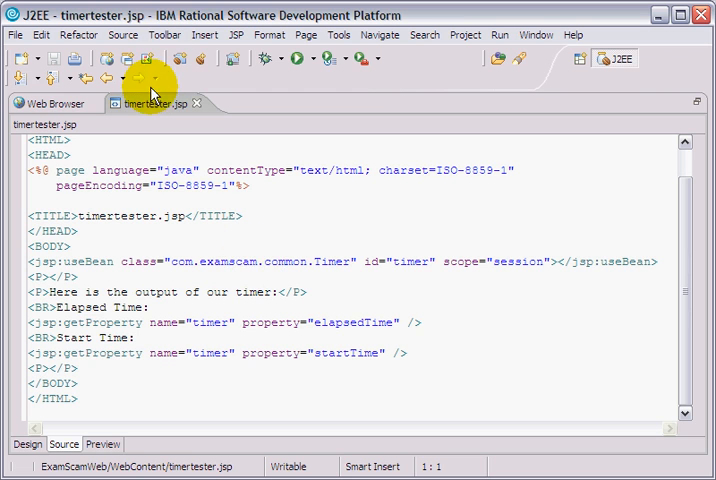